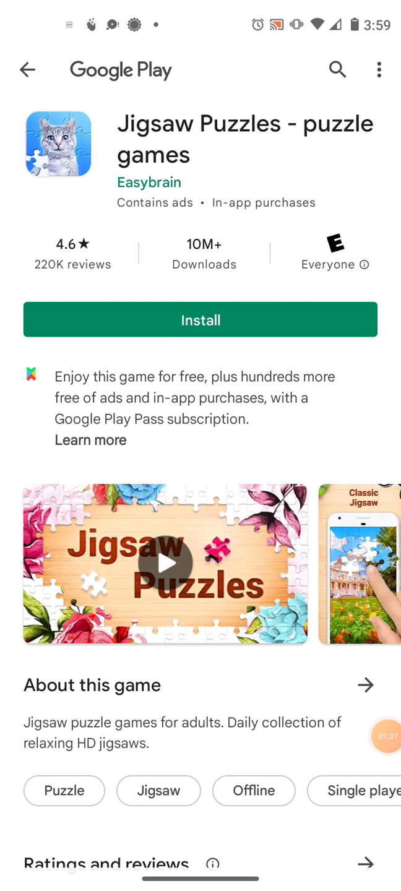
Leave the Jigsaw Puzzles Play Store listing and return to the Android home screen.
key("HOME")
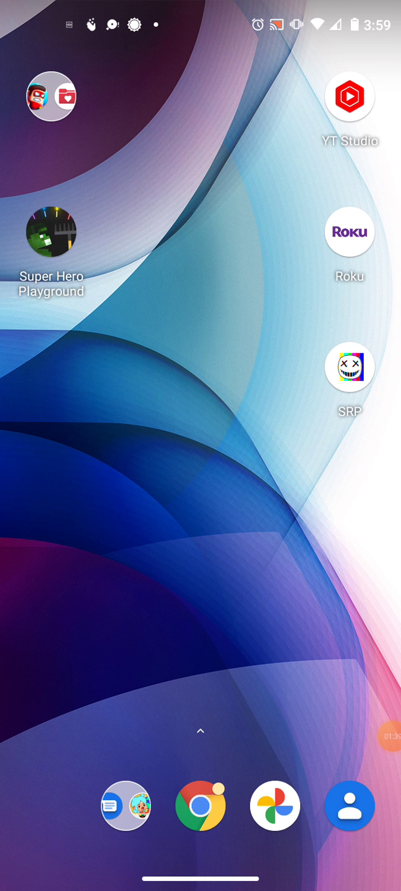